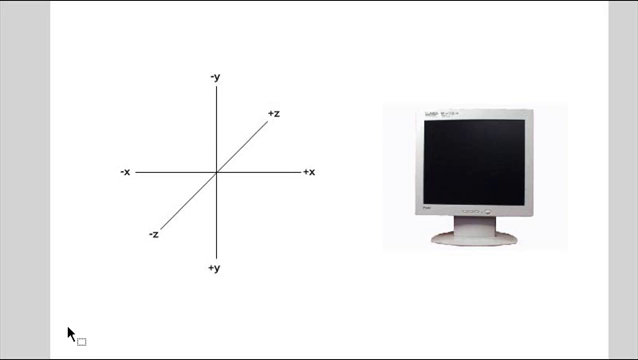
{"action": "mouse_move", "coordinate": [100, 72]}
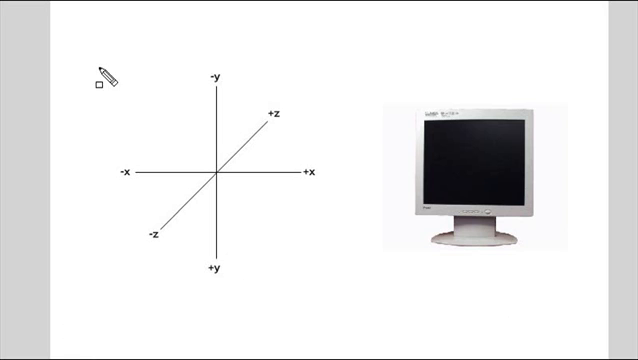
Step: Outline the 3D axes diagram and monitor picture in green with the slide-show pen
{"action": "left_click_drag", "start_coordinate": [100, 76], "coordinate": [596, 316]}
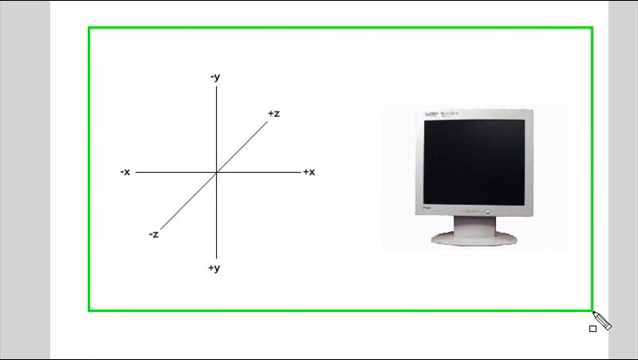
{"action": "mouse_move", "coordinate": [366, 264]}
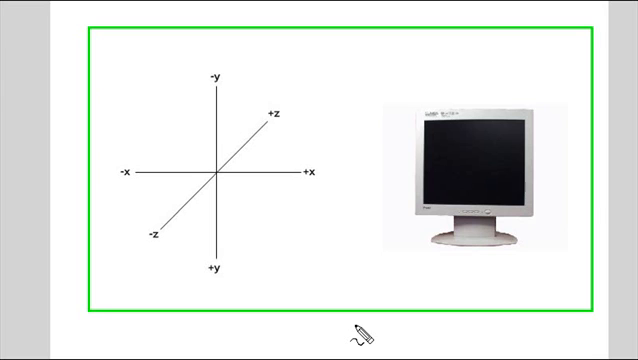
{"action": "mouse_move", "coordinate": [290, 250]}
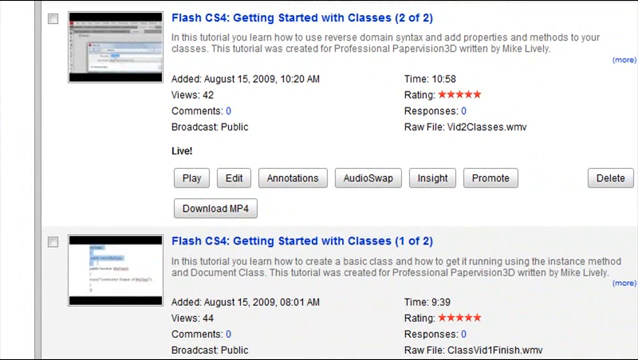
{"action": "mouse_move", "coordinate": [628, 296]}
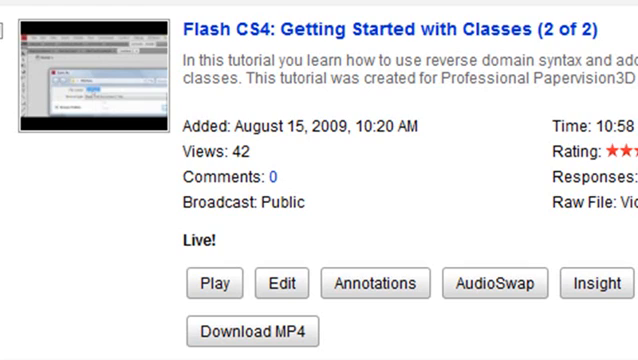
Step: Scroll the My Videos page to the Flash CS4: Getting Started with Classes uploads
{"action": "scroll", "scroll_direction": "down", "scroll_amount": 3}
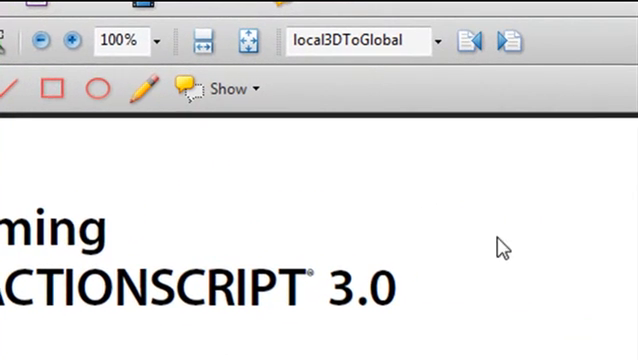
{"action": "mouse_move", "coordinate": [372, 88]}
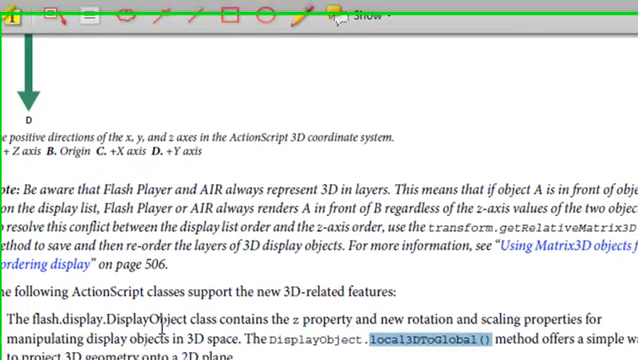
Step: Scroll the manual to the highlighted local3DToGlobal passage on DisplayObject 3D features
{"action": "scroll", "scroll_direction": "down", "scroll_amount": 3}
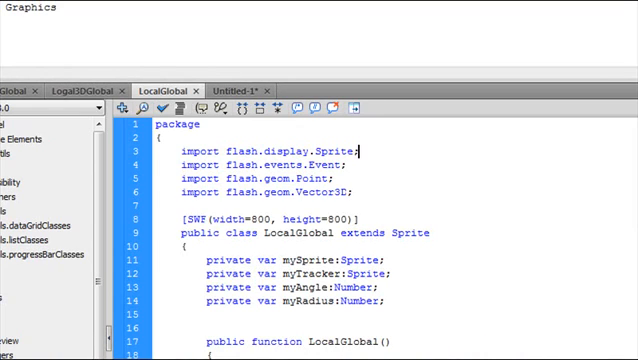
{"action": "scroll", "scroll_direction": "down", "scroll_amount": 3}
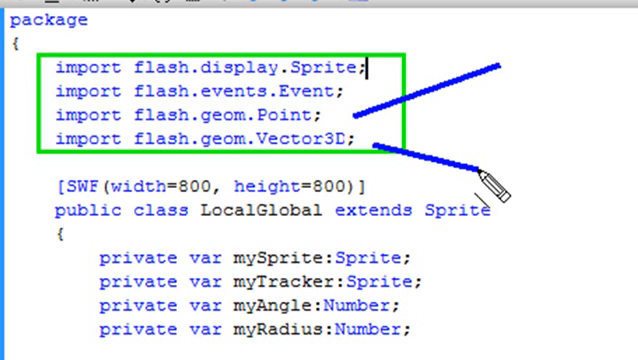
{"action": "mouse_move", "coordinate": [300, 140]}
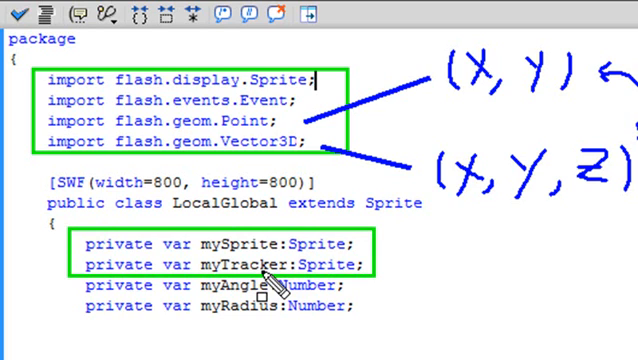
{"action": "mouse_move", "coordinate": [410, 290]}
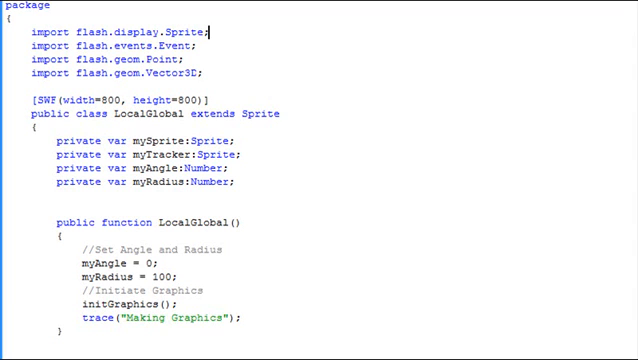
{"action": "scroll", "scroll_direction": "down", "scroll_amount": 3}
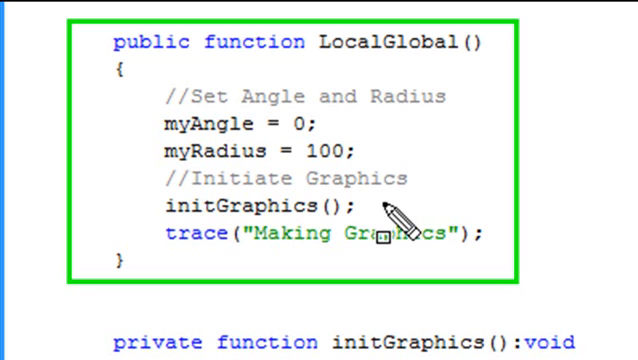
{"action": "mouse_move", "coordinate": [324, 278]}
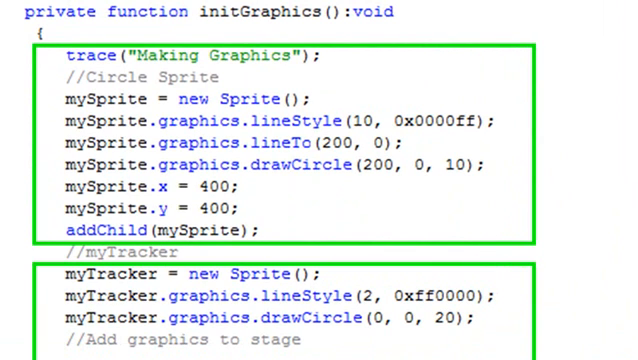
{"action": "scroll", "scroll_direction": "down", "scroll_amount": 3}
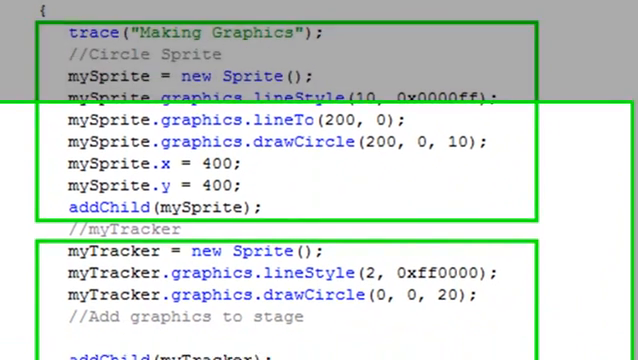
{"action": "scroll", "scroll_direction": "down", "scroll_amount": 3}
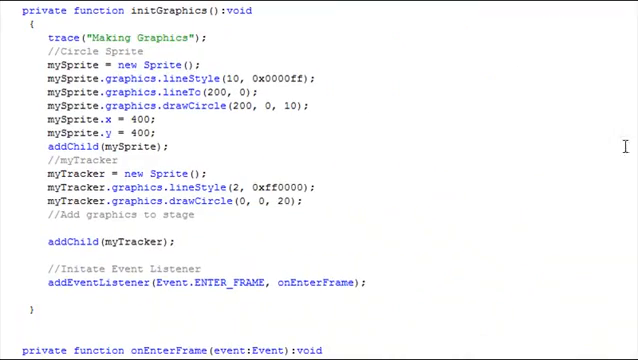
{"action": "scroll", "scroll_direction": "down", "scroll_amount": 3}
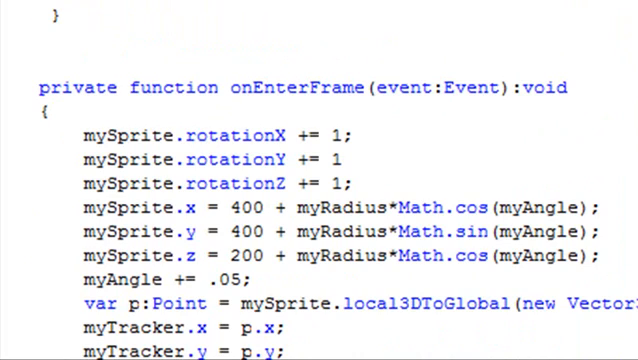
{"action": "scroll", "scroll_direction": "down", "scroll_amount": 3}
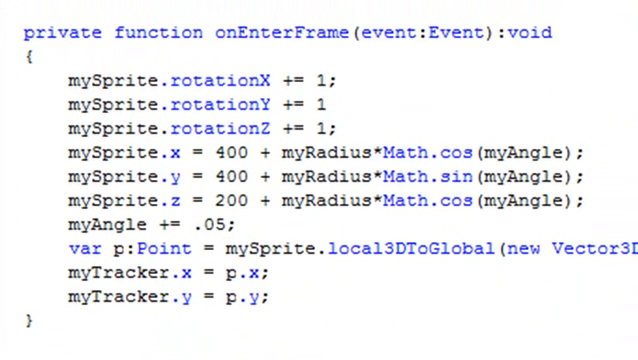
{"action": "left_click", "coordinate": [194, 32]}
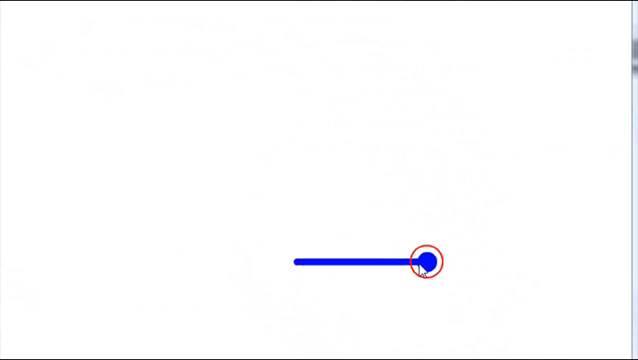
Step: Watch the test movie as the red circle stays over the spinning blue sprite's tip
{"action": "left_click_drag", "start_coordinate": [430, 260], "coordinate": [336, 204]}
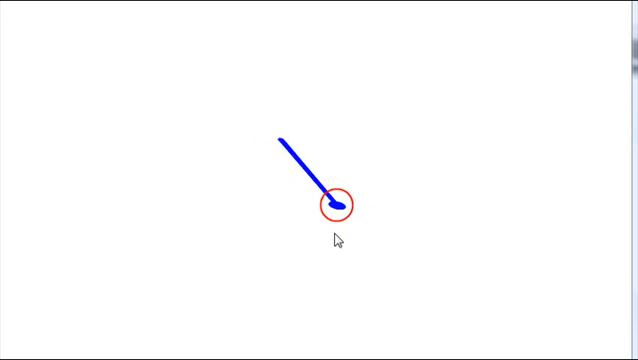